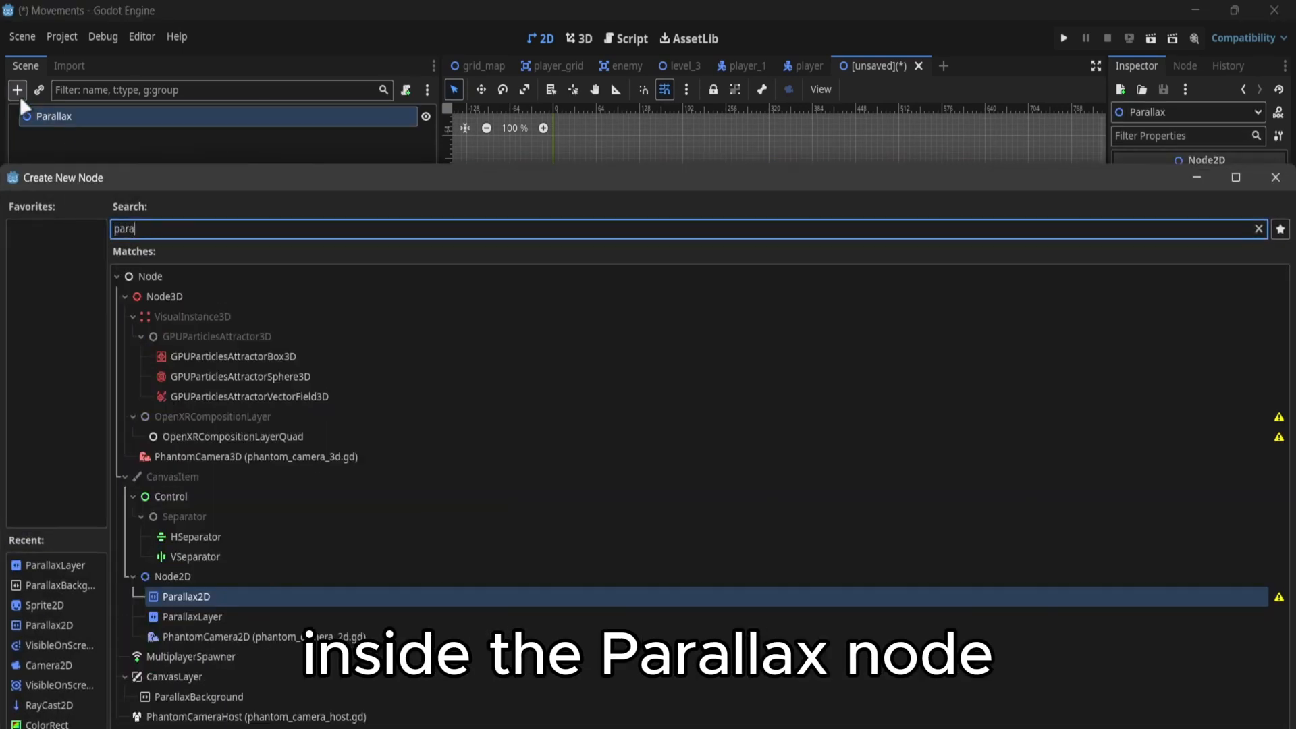
# Add a ParallaxBackground with a ParallaxLayer holding a Sprite2D child under the Parallax node
pyautogui.click(181, 696)
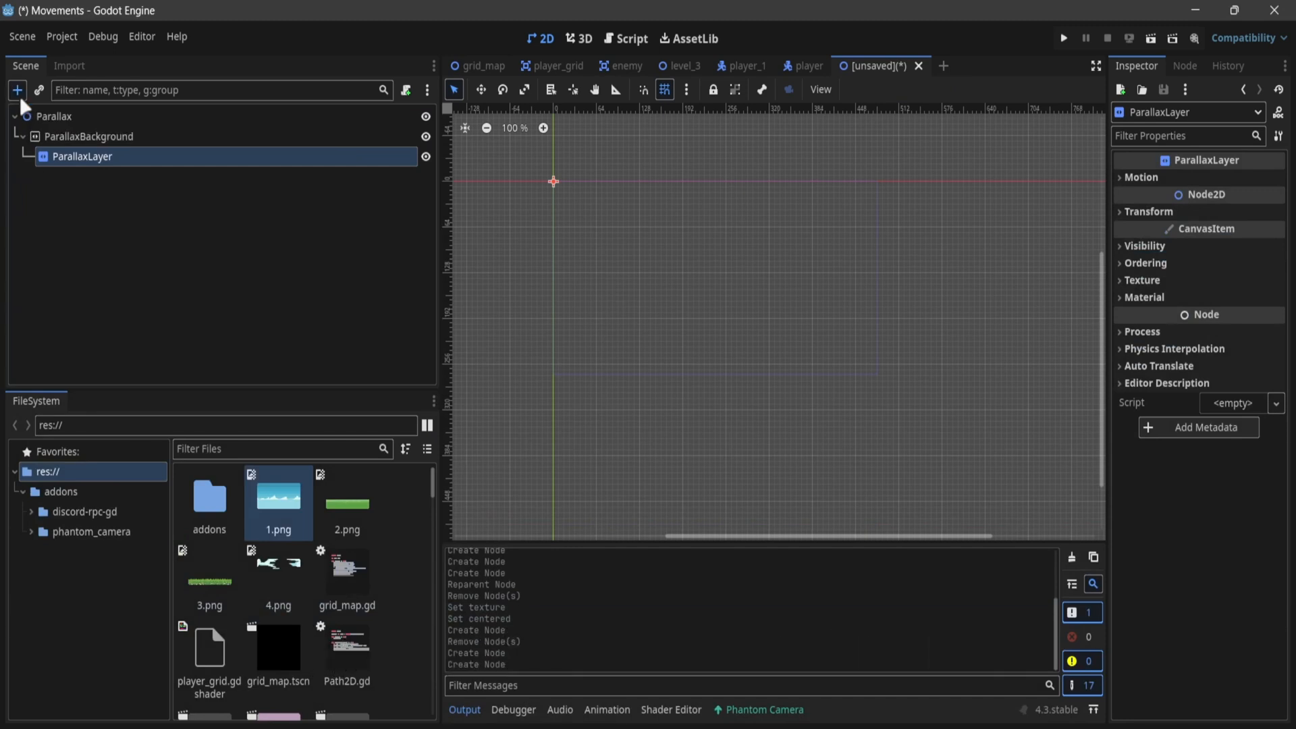
pyautogui.click(17, 90)
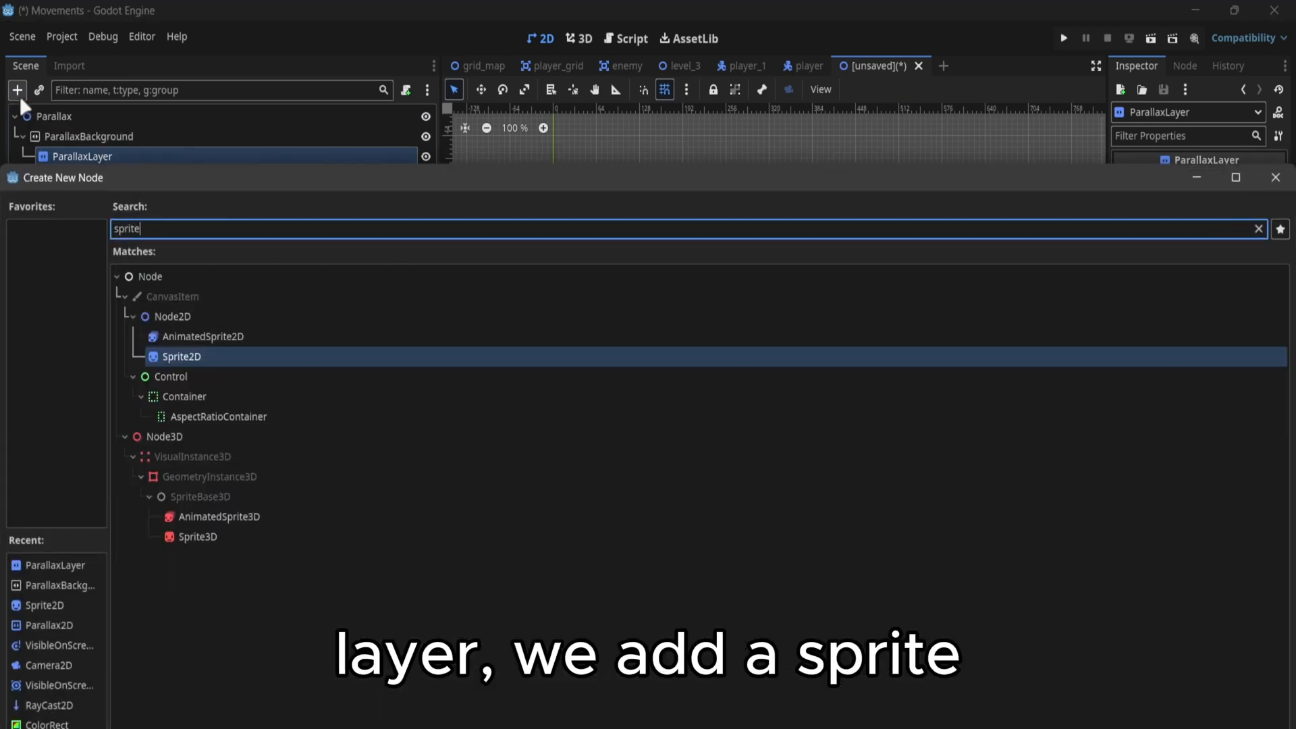
pyautogui.click(182, 356)
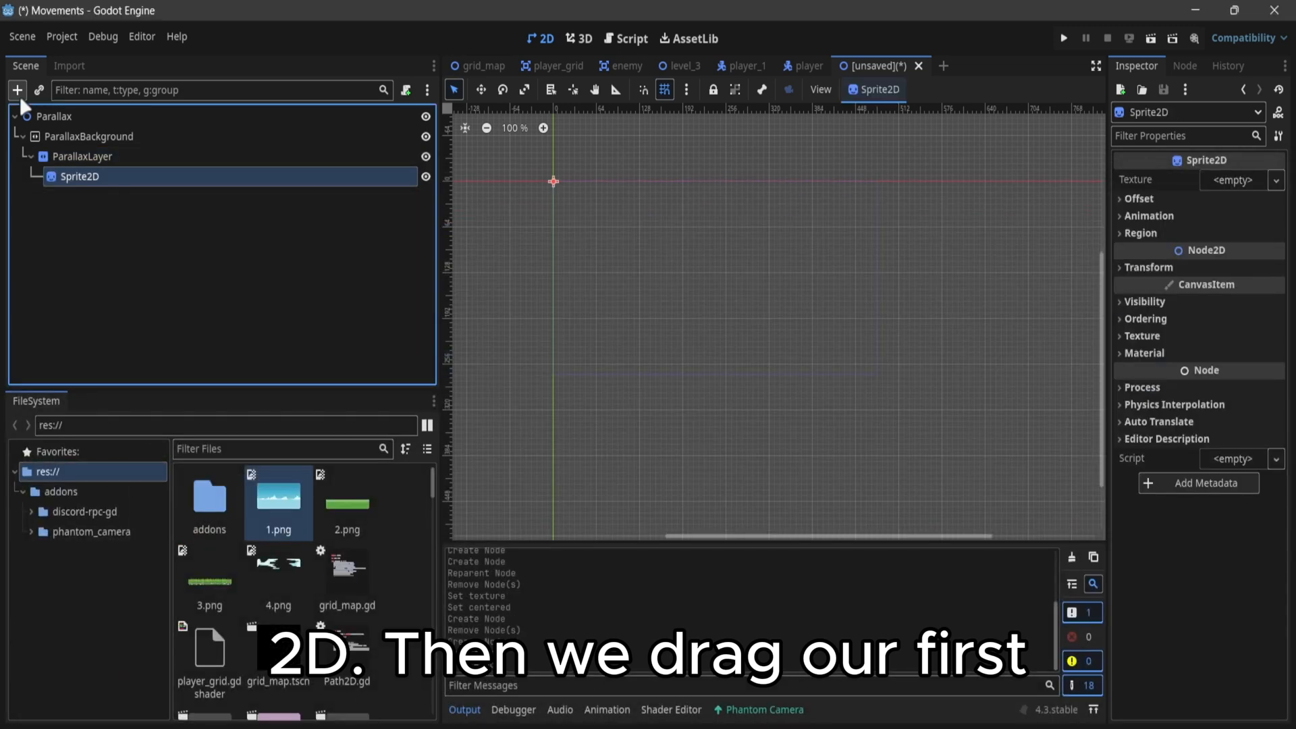
# Give the Sprite2D the sky image 1.png as texture and duplicate the layer with Ctrl+D
pyautogui.moveTo(278, 496); pyautogui.dragTo(190, 206)
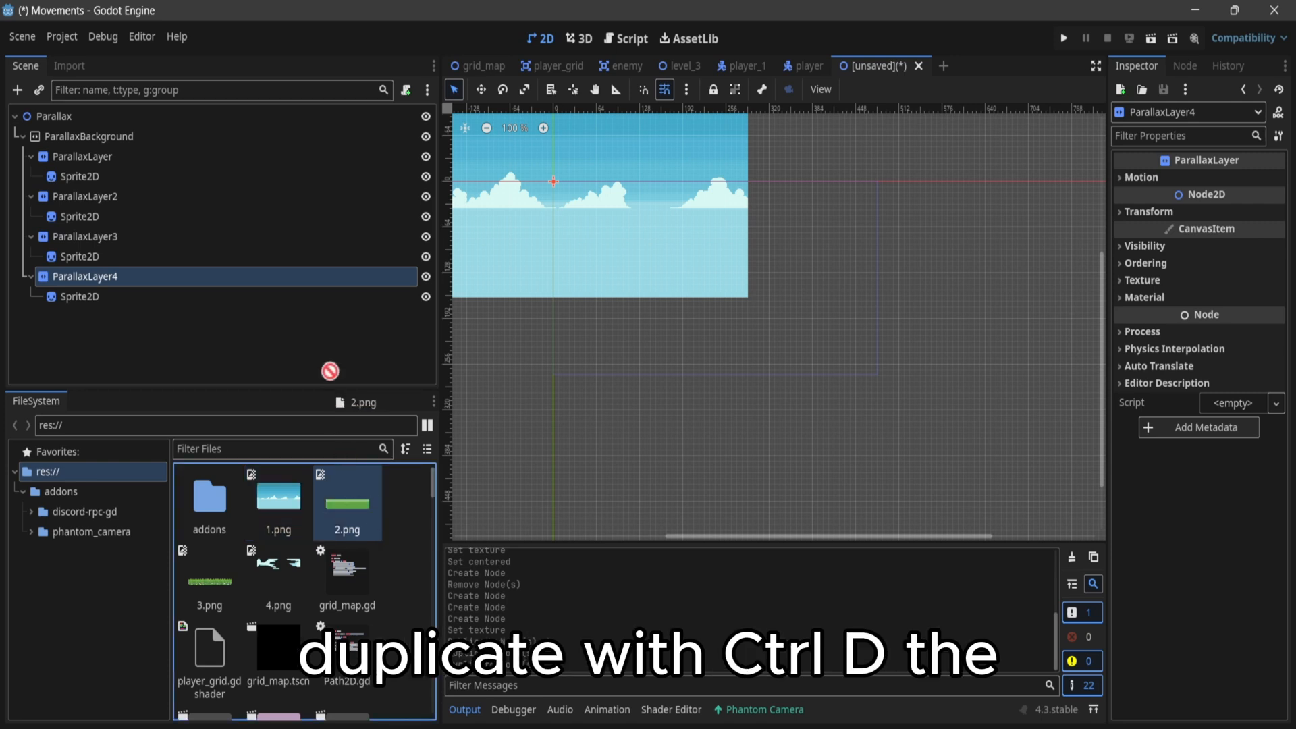
pyautogui.press('ctrl+d')
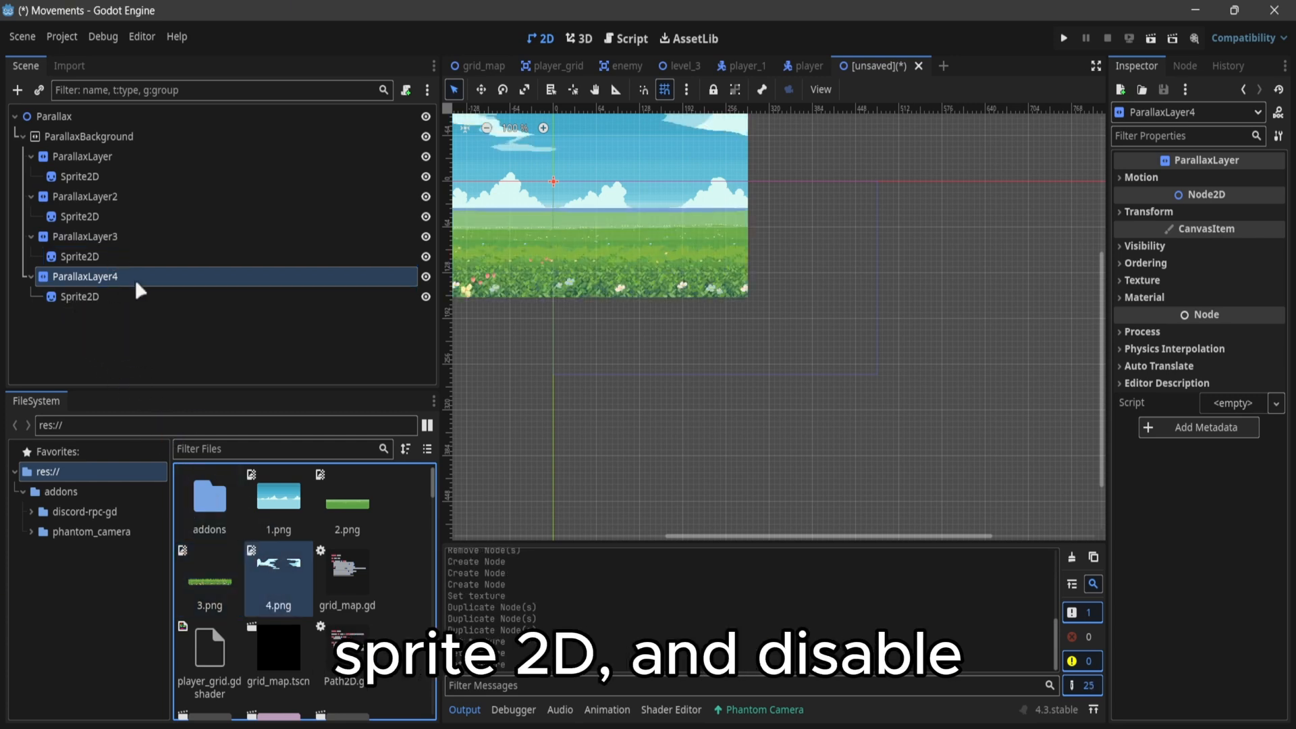
# Uncheck Offset > Centered on each of the four layers' Sprite2Ds
pyautogui.click(79, 296)
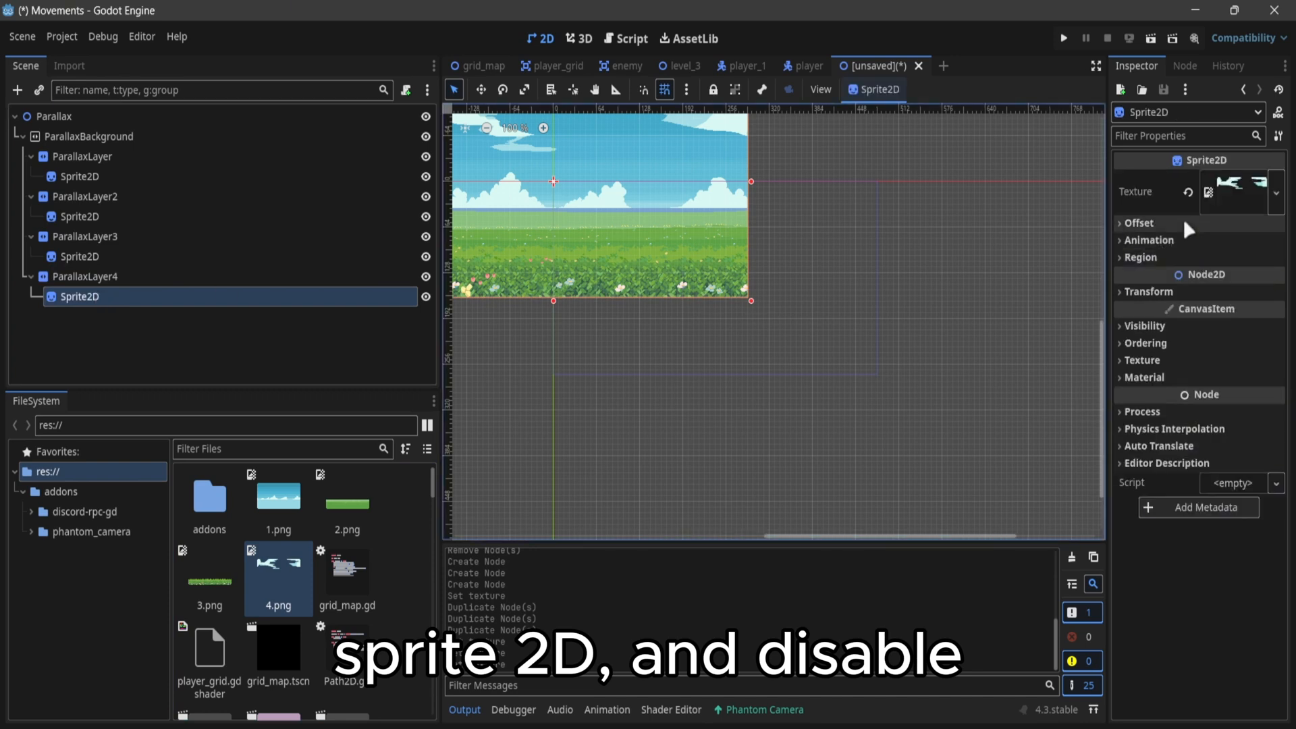
pyautogui.click(1133, 222)
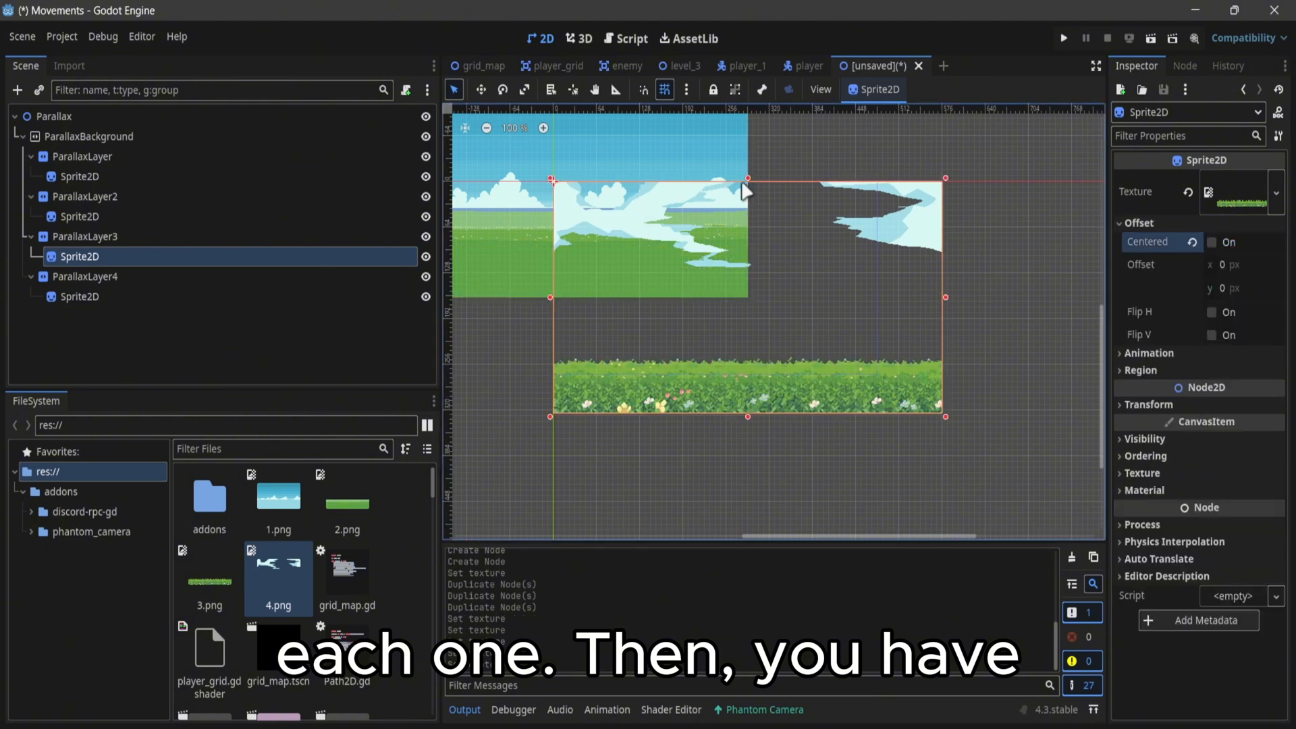
pyautogui.click(75, 236)
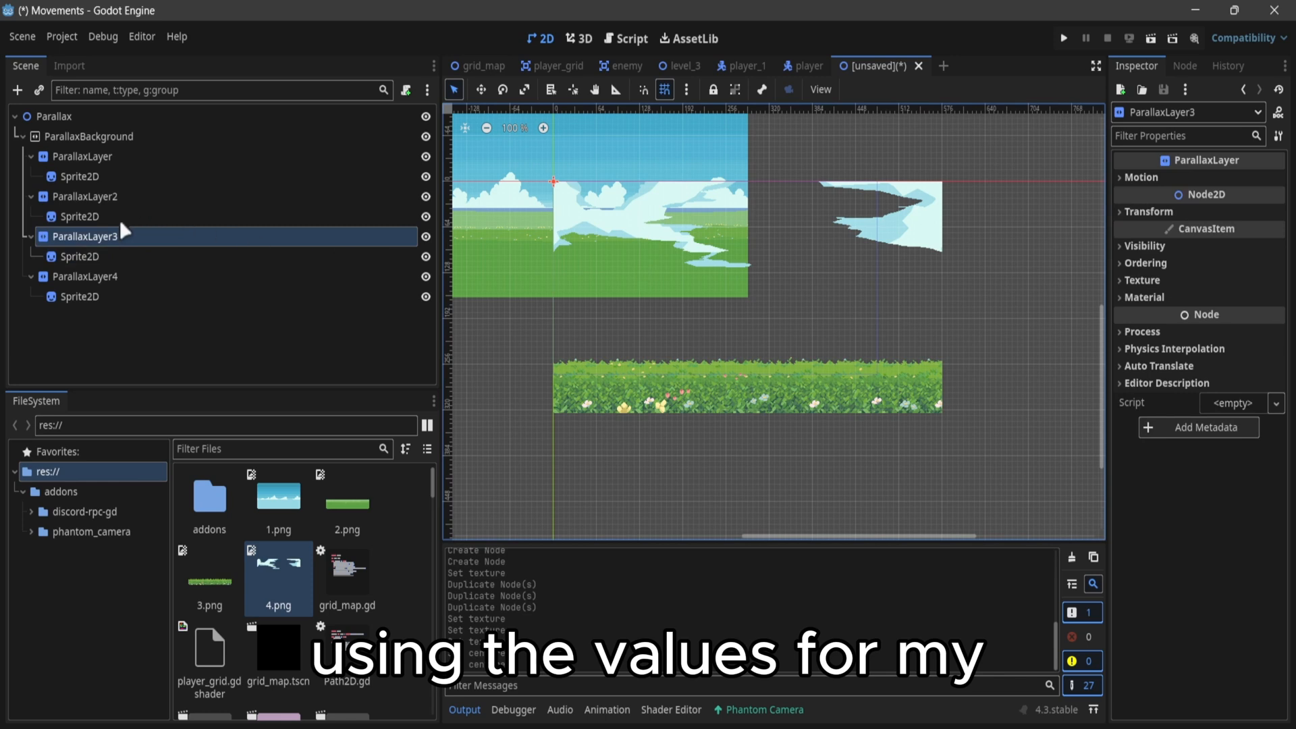
pyautogui.click(72, 215)
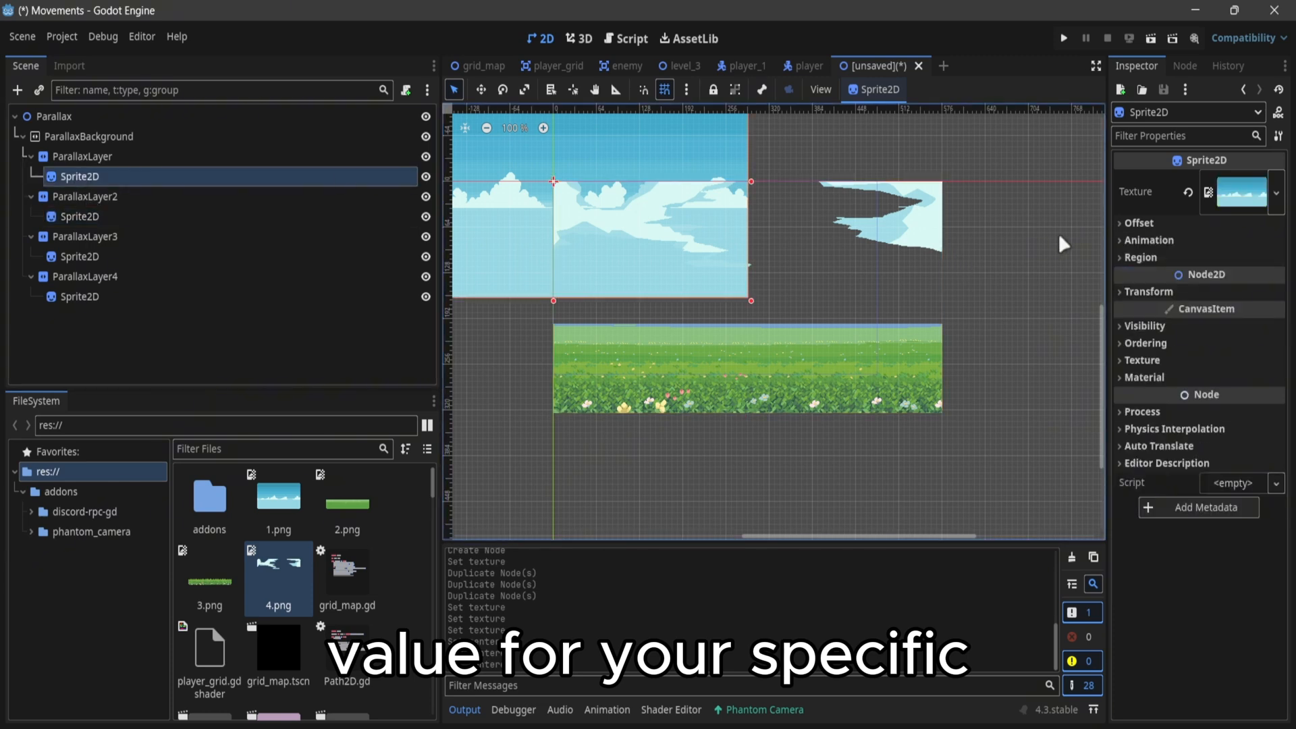
pyautogui.click(1139, 223)
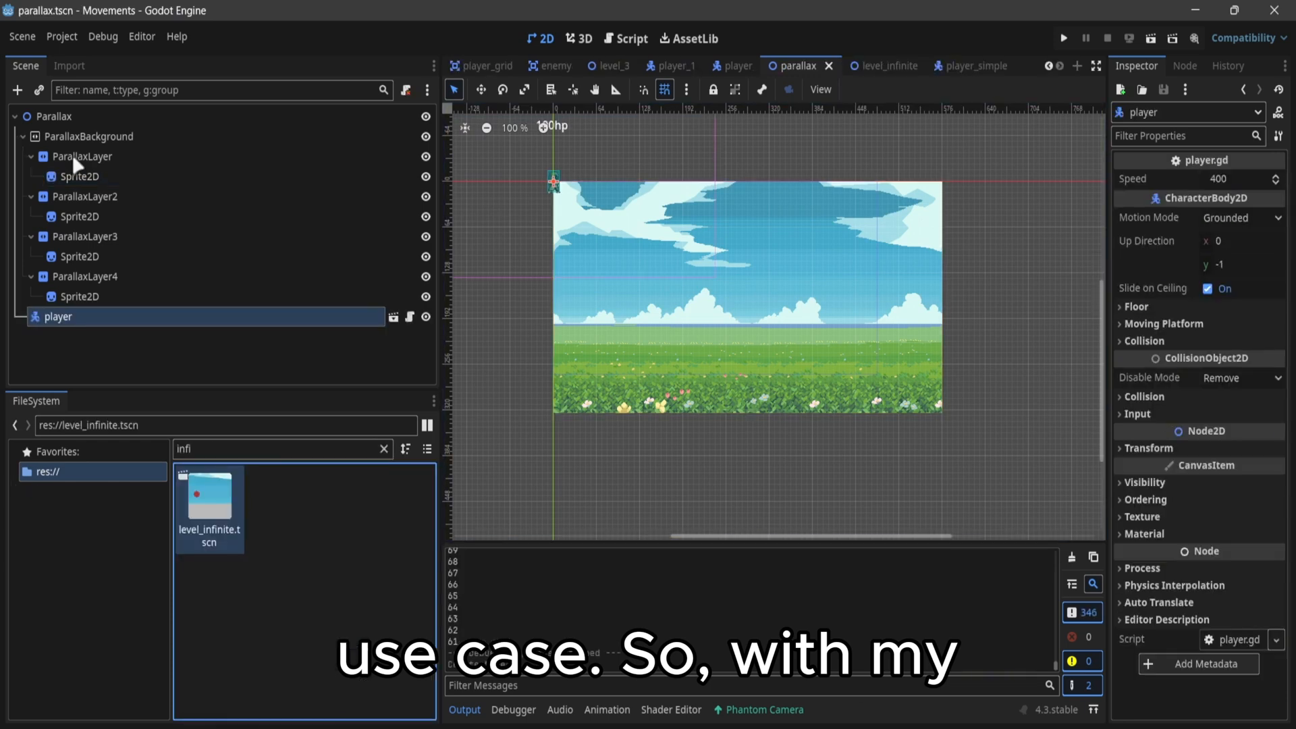
# Set the first ParallaxLayer's Motion > Scale x to 0
pyautogui.click(80, 156)
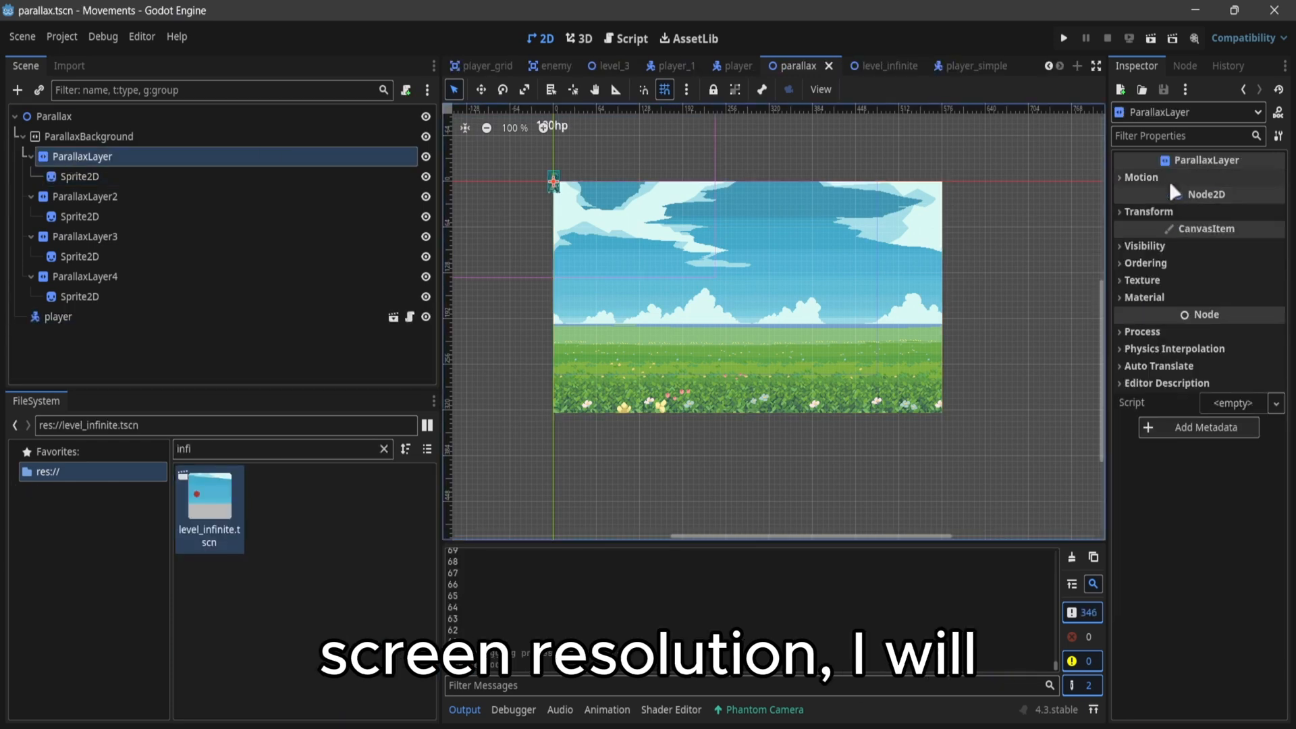
pyautogui.click(1119, 177)
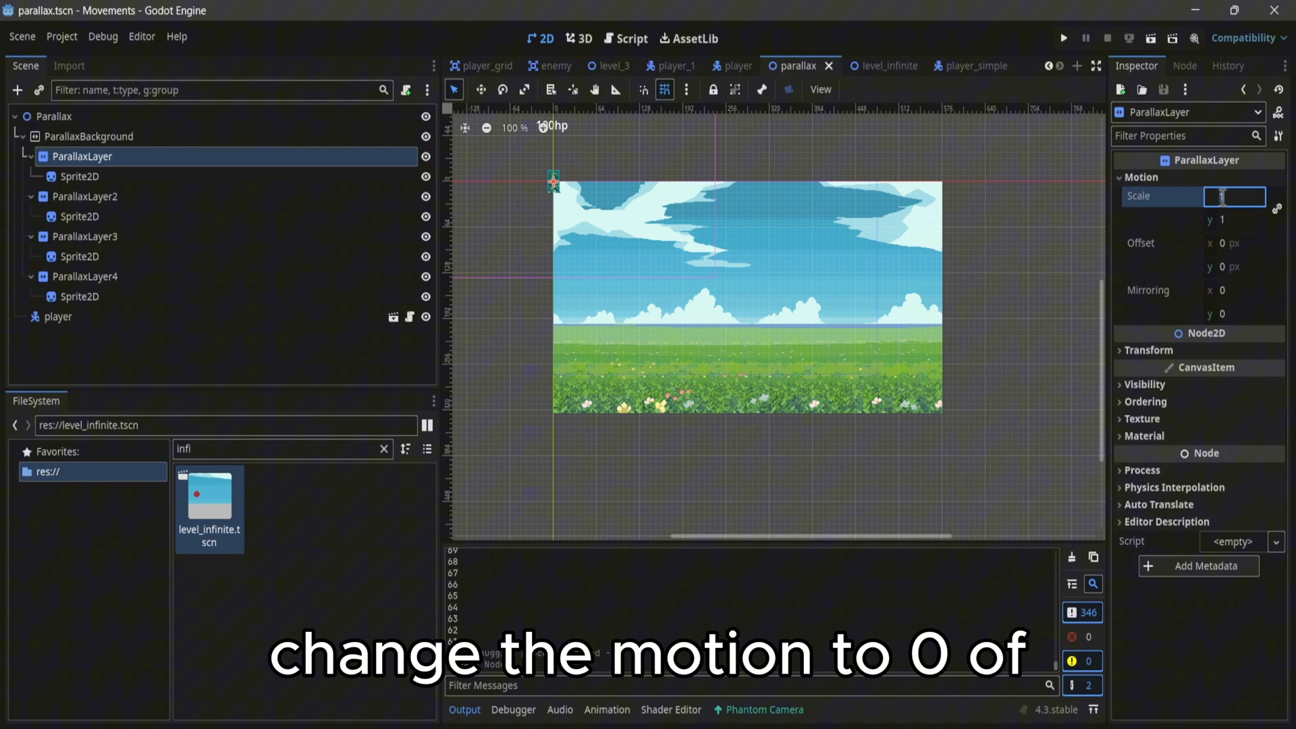
pyautogui.write('0')
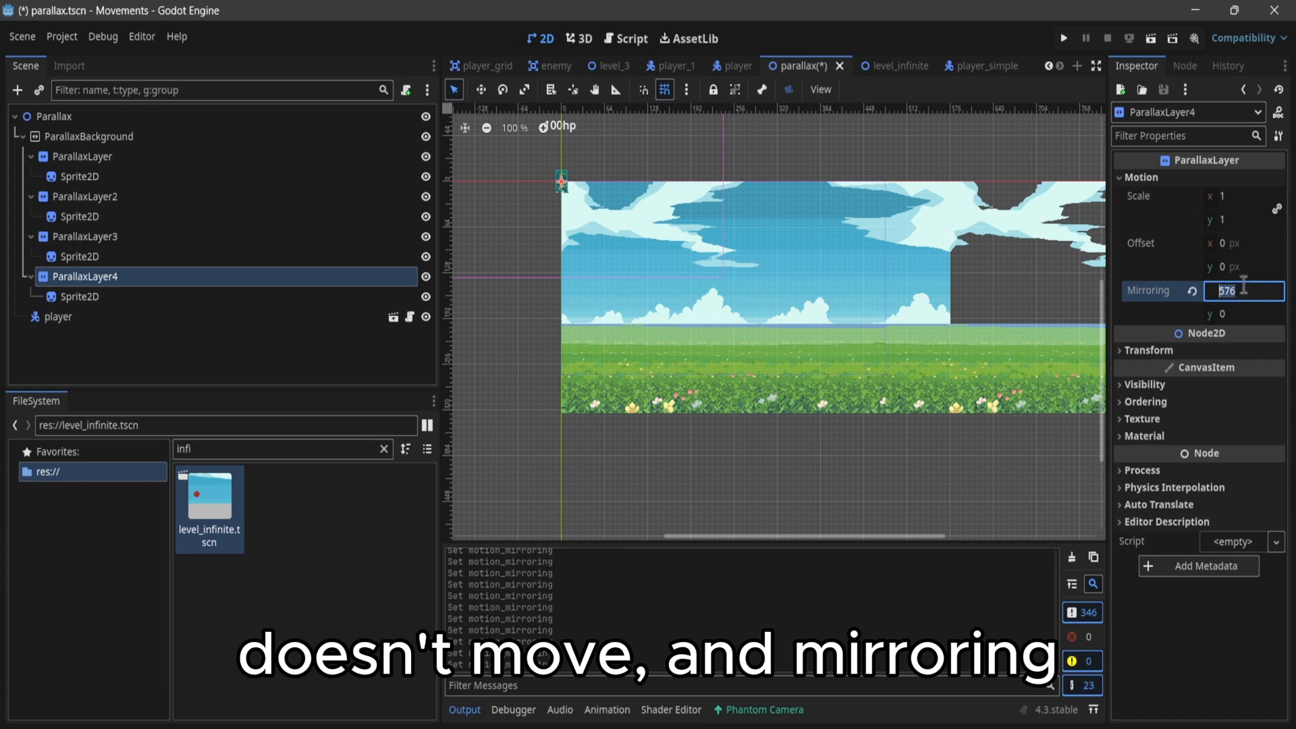
# Set Motion > Mirroring x to 576 on the third and second parallax layers
pyautogui.click(76, 237)
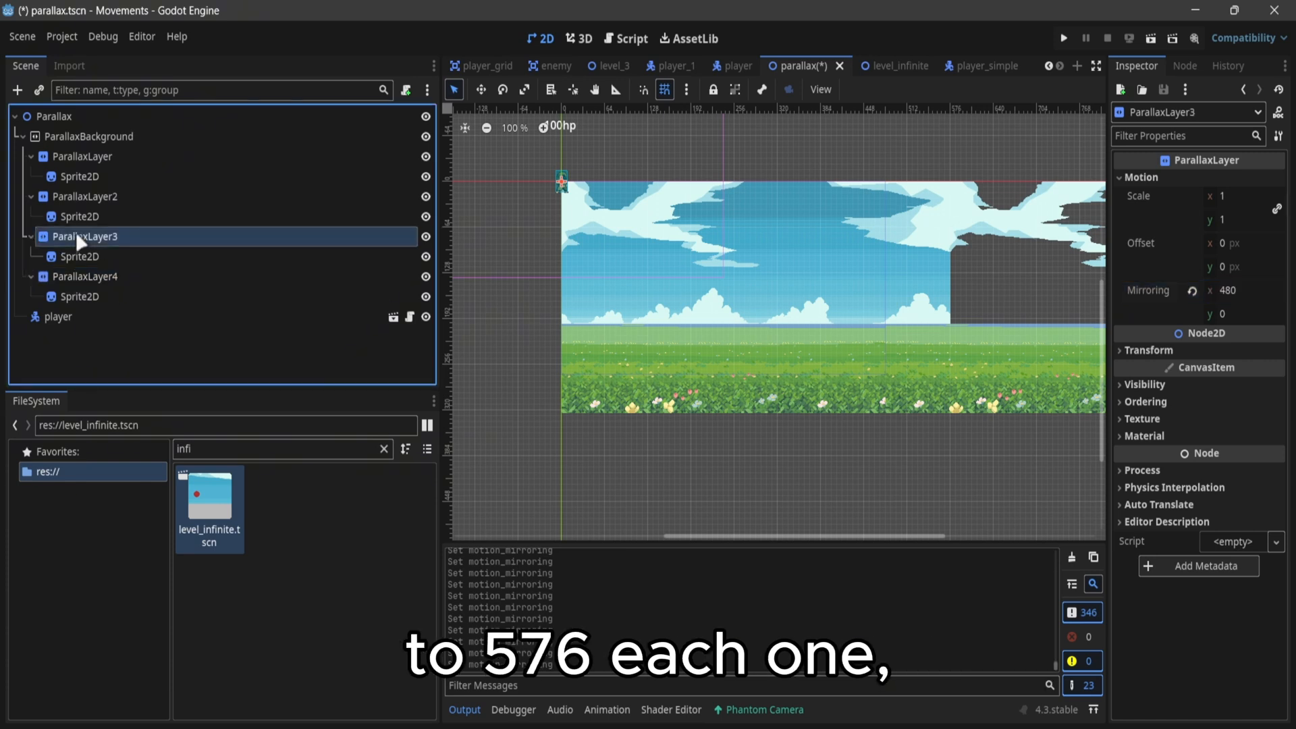
pyautogui.click(1243, 291)
pyautogui.write('576')
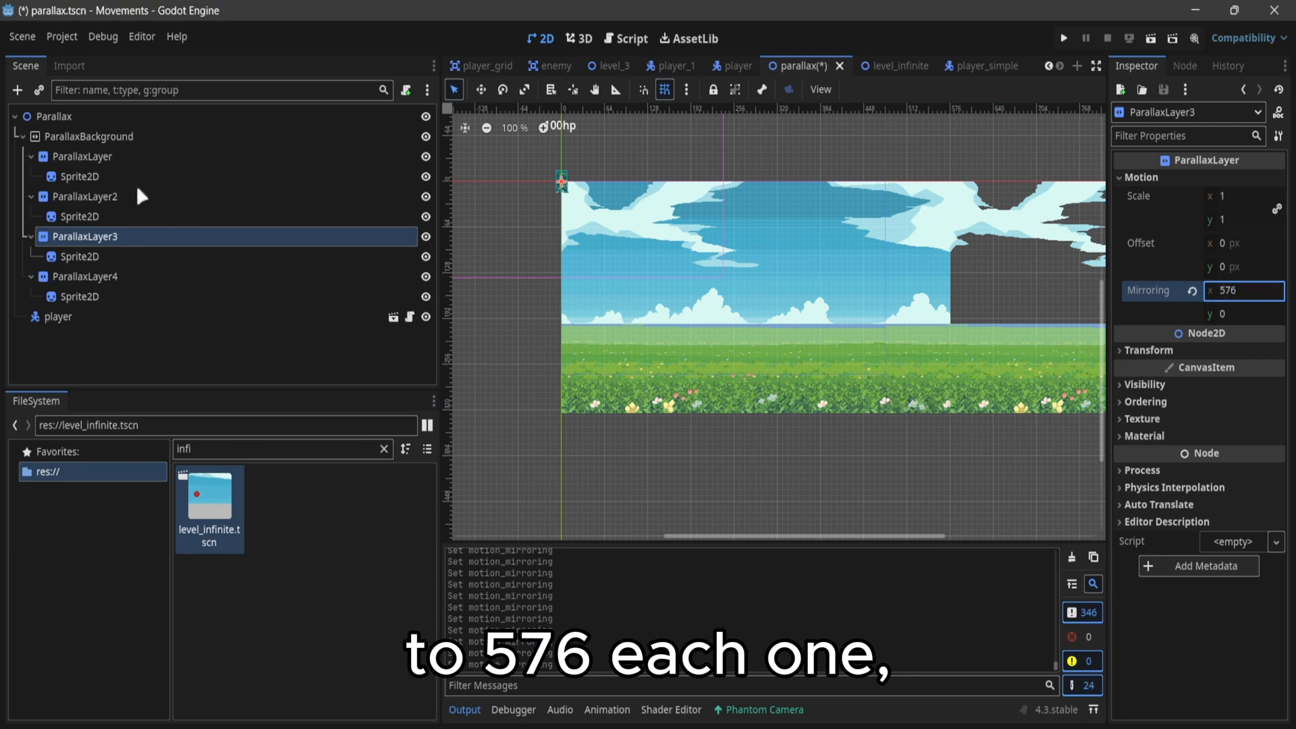
pyautogui.click(78, 197)
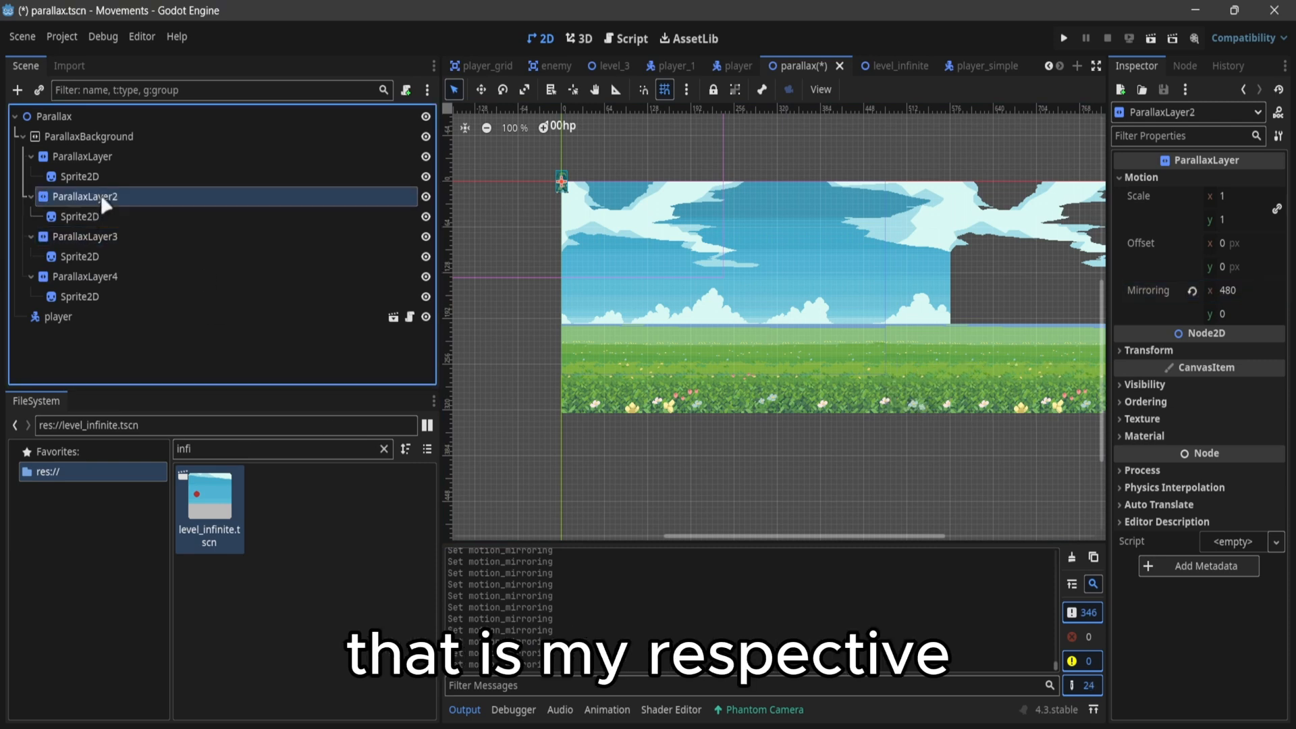
pyautogui.click(1243, 291)
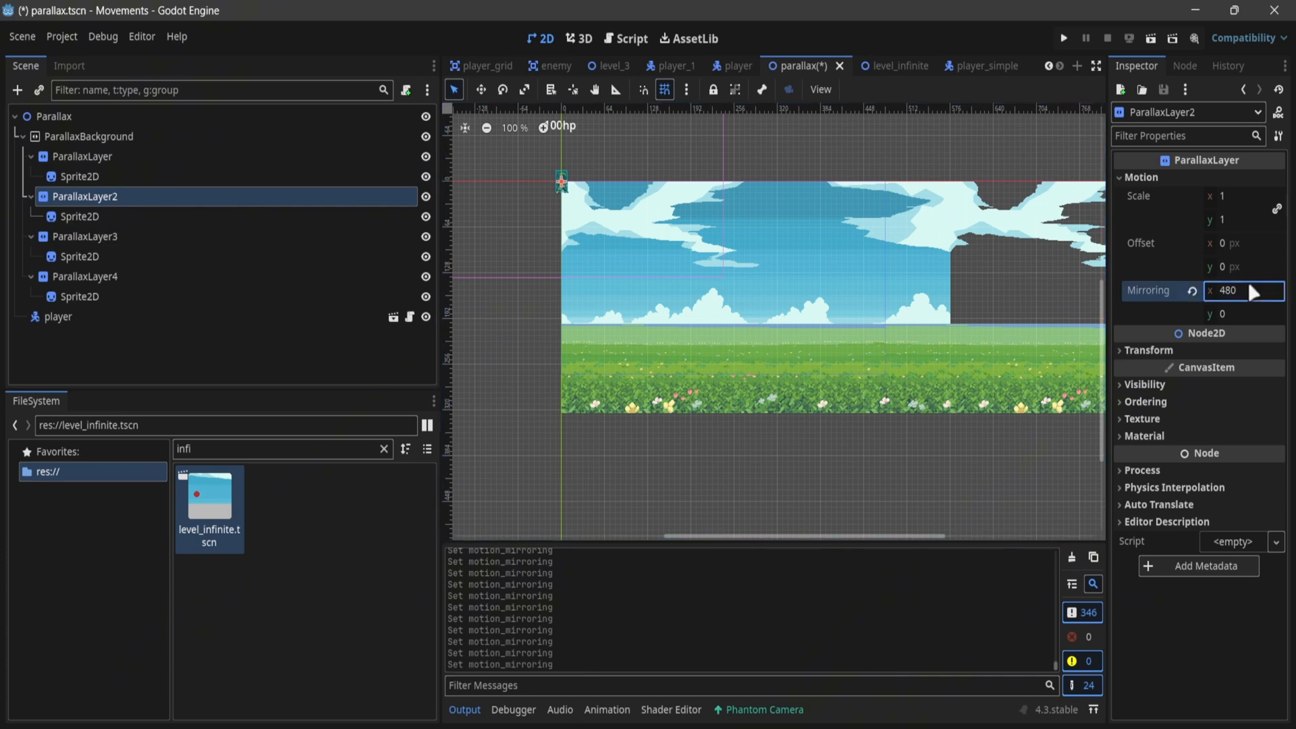
pyautogui.write('576')
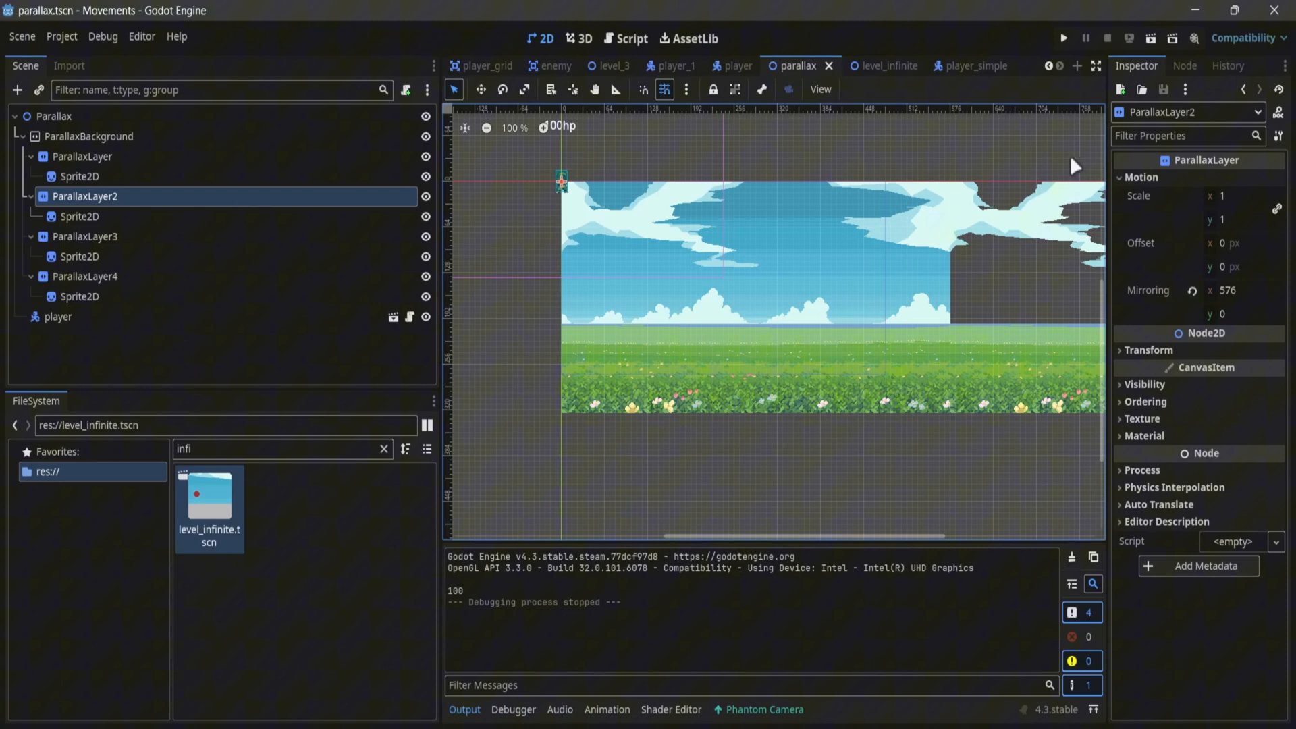
# Set ParallaxLayer2's Motion > Scale to 0.5 and run the current scene
pyautogui.click(1236, 197)
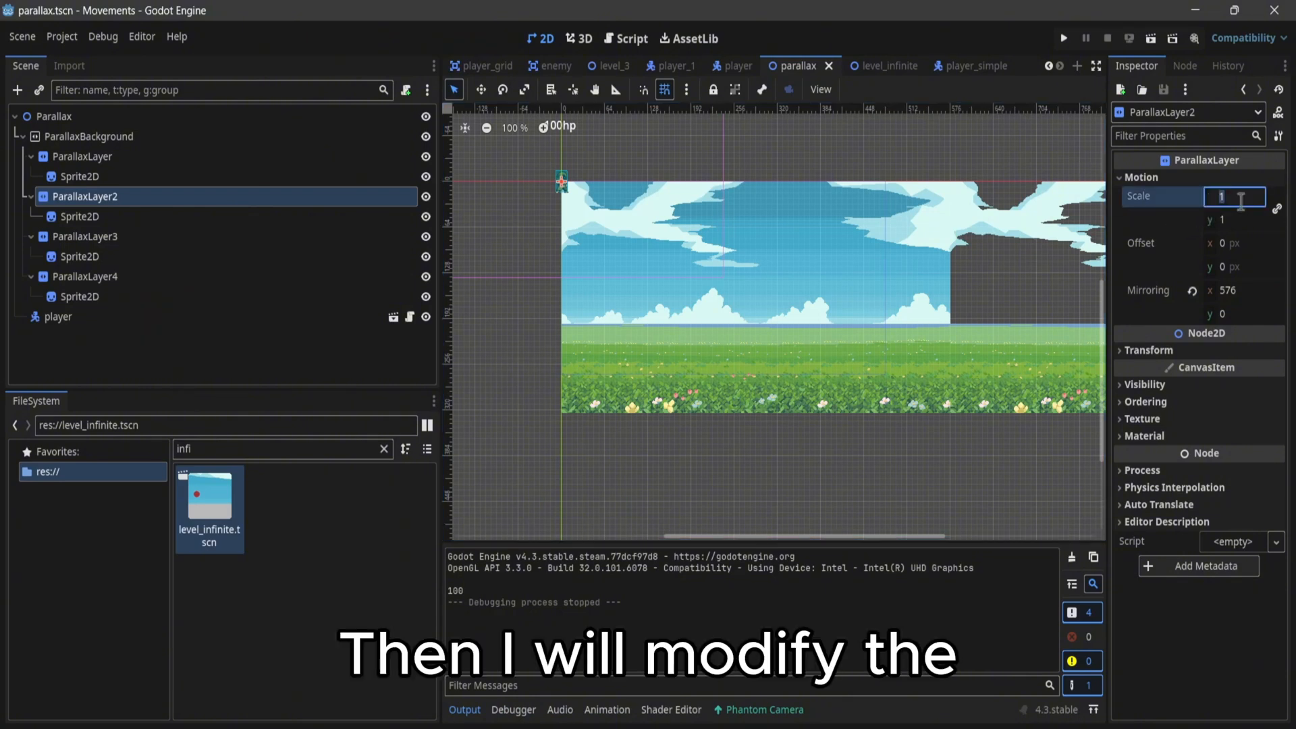
pyautogui.write('0.5')
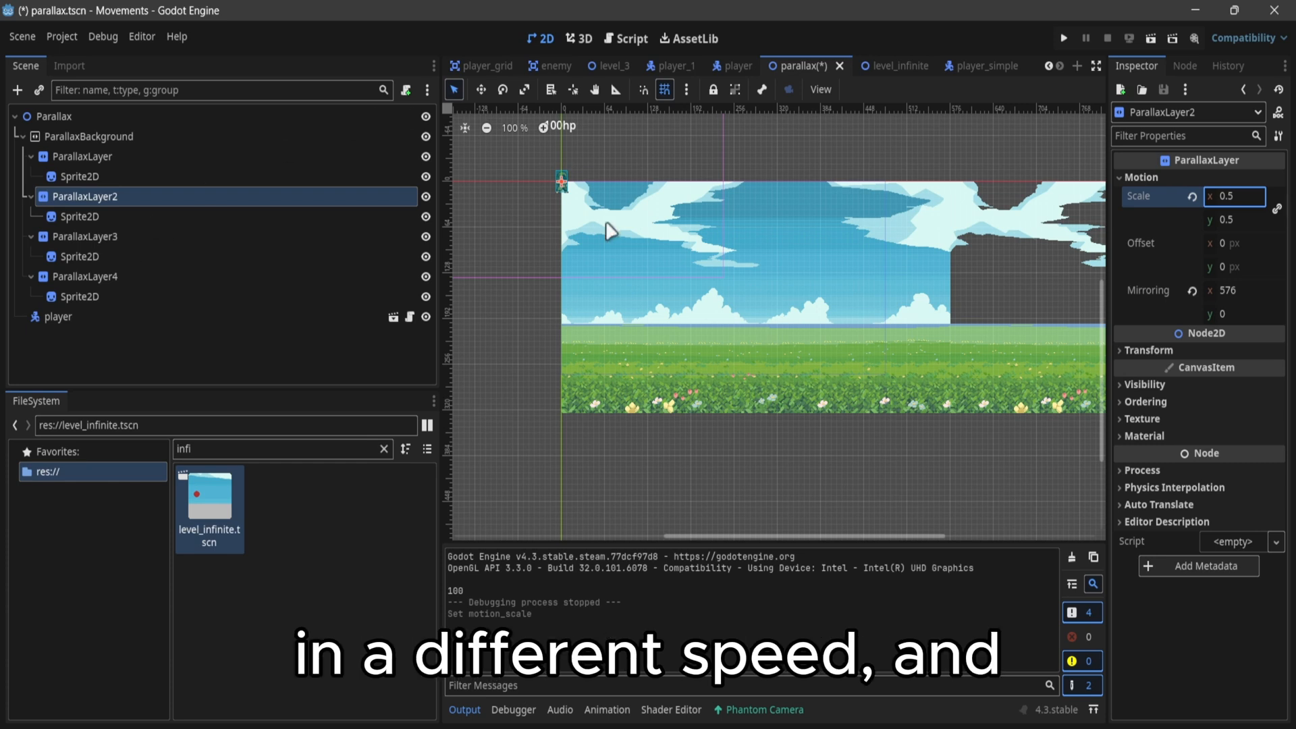
pyautogui.moveTo(1114, 65)
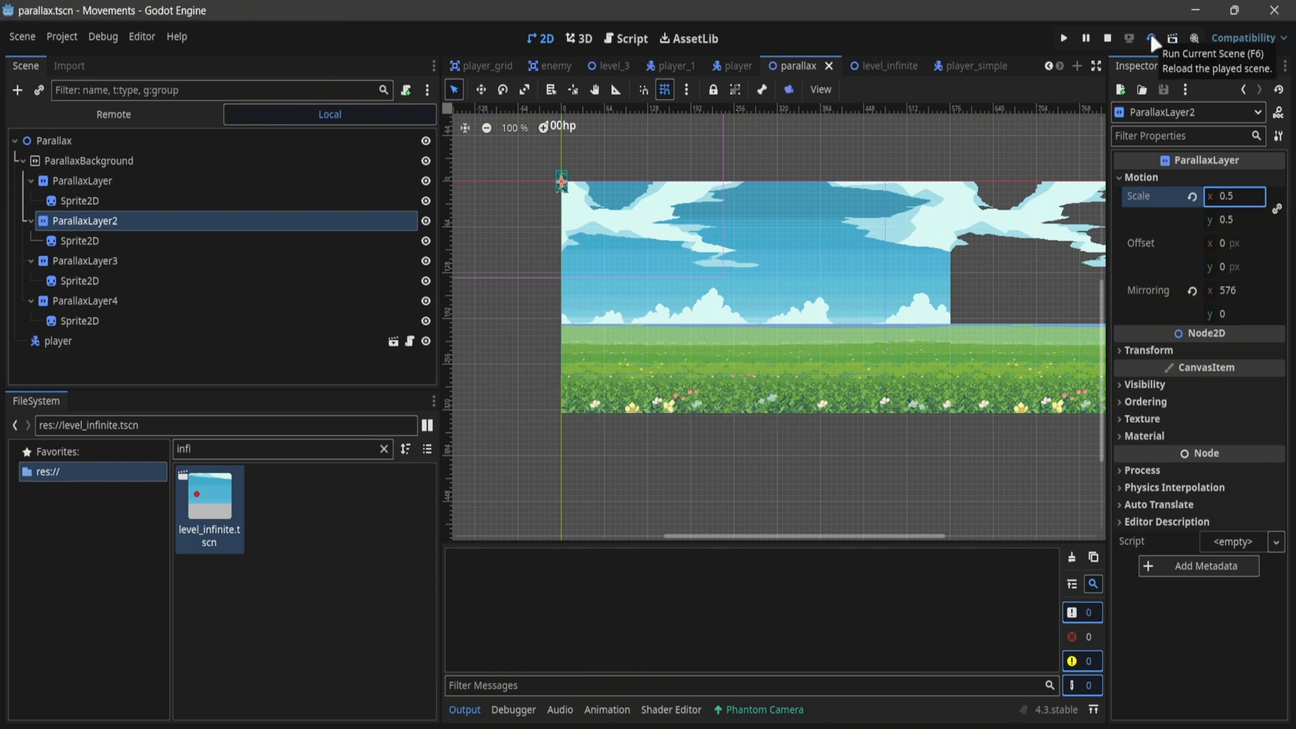
pyautogui.click(1137, 37)
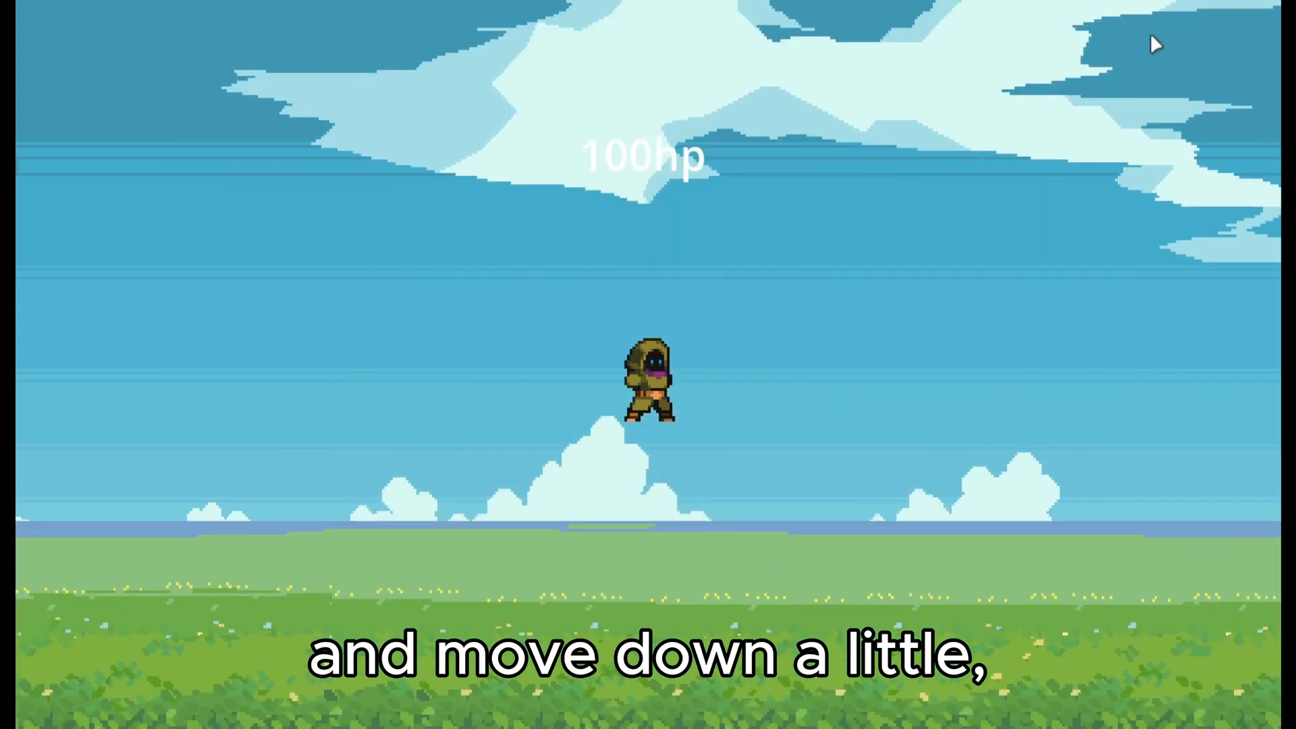